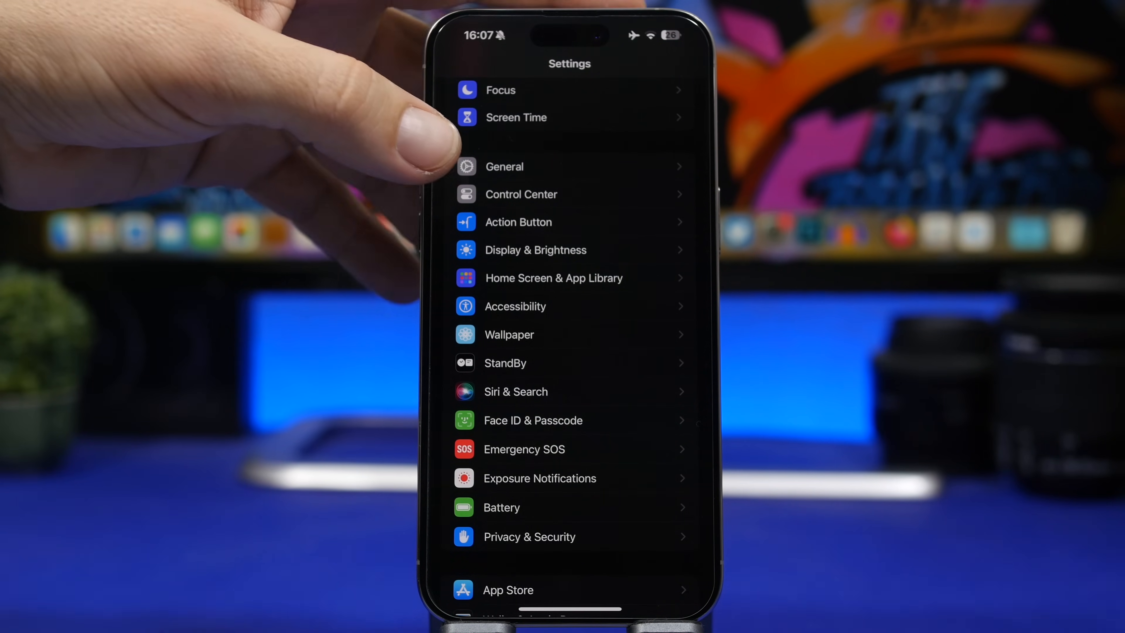
# - Go into the General section of Settings
pyautogui.click(504, 166)
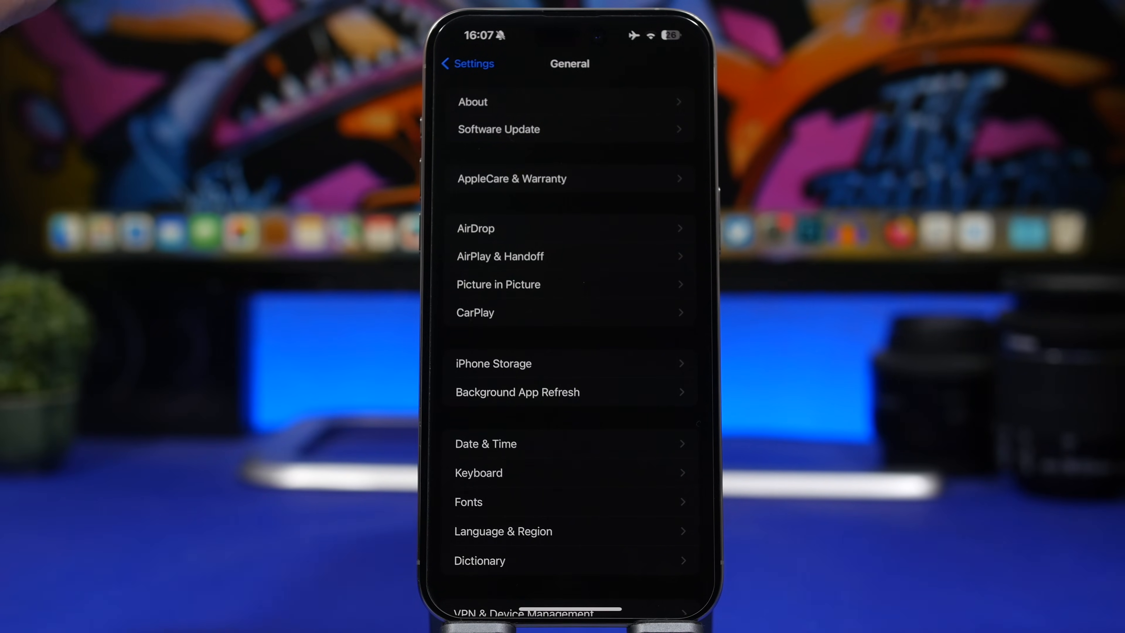
pyautogui.click(467, 63)
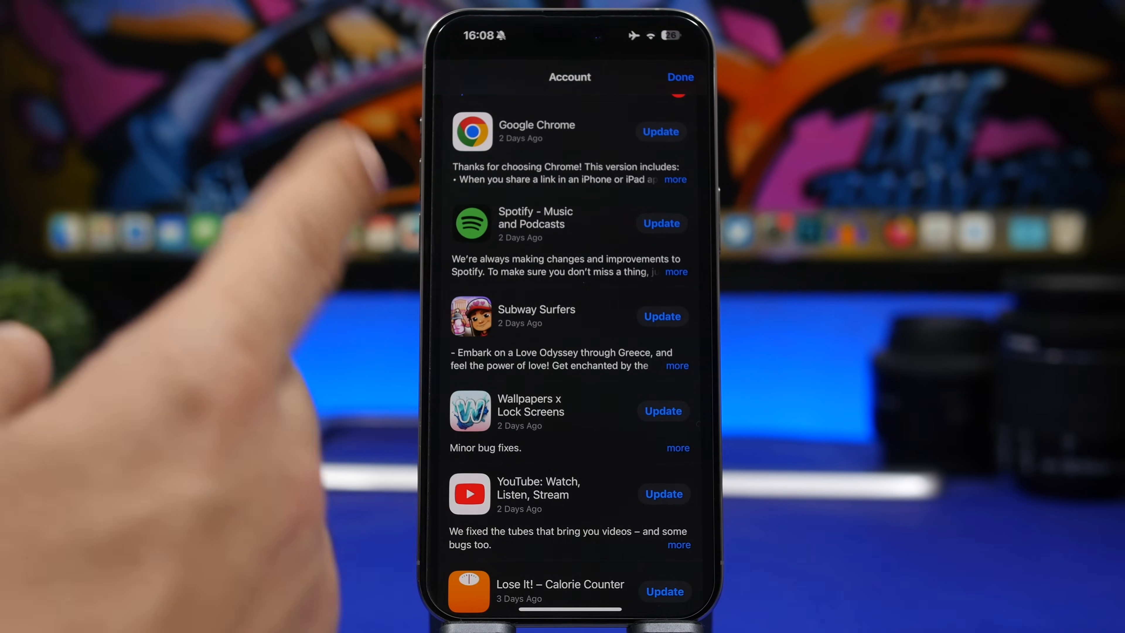
# - Leave the App Store account page with its pending app updates
pyautogui.click(680, 77)
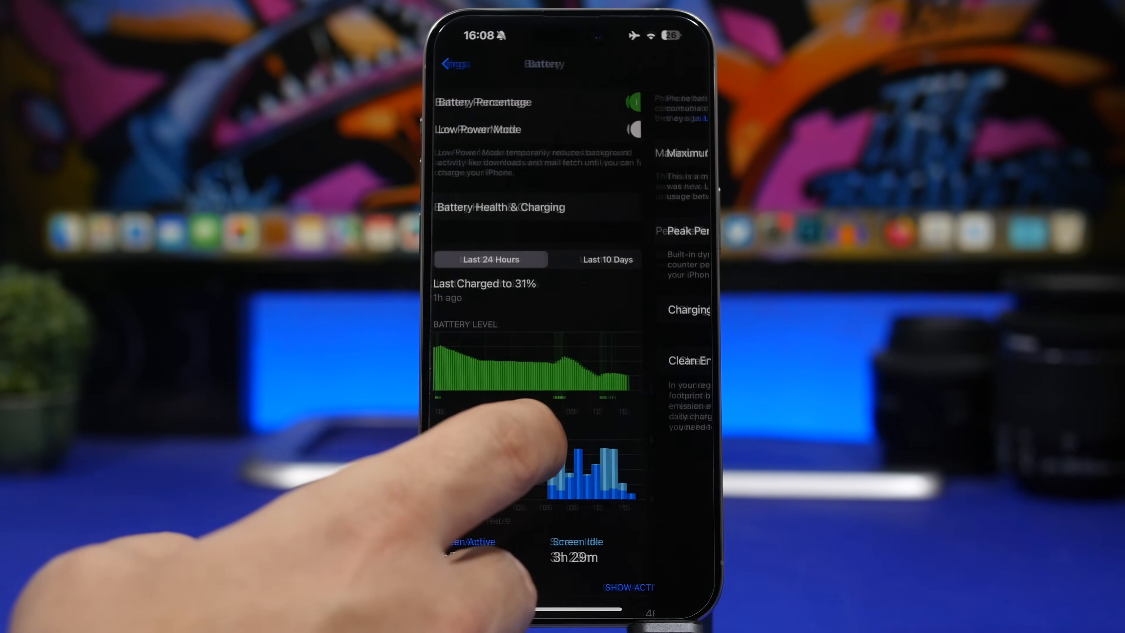
pyautogui.click(453, 64)
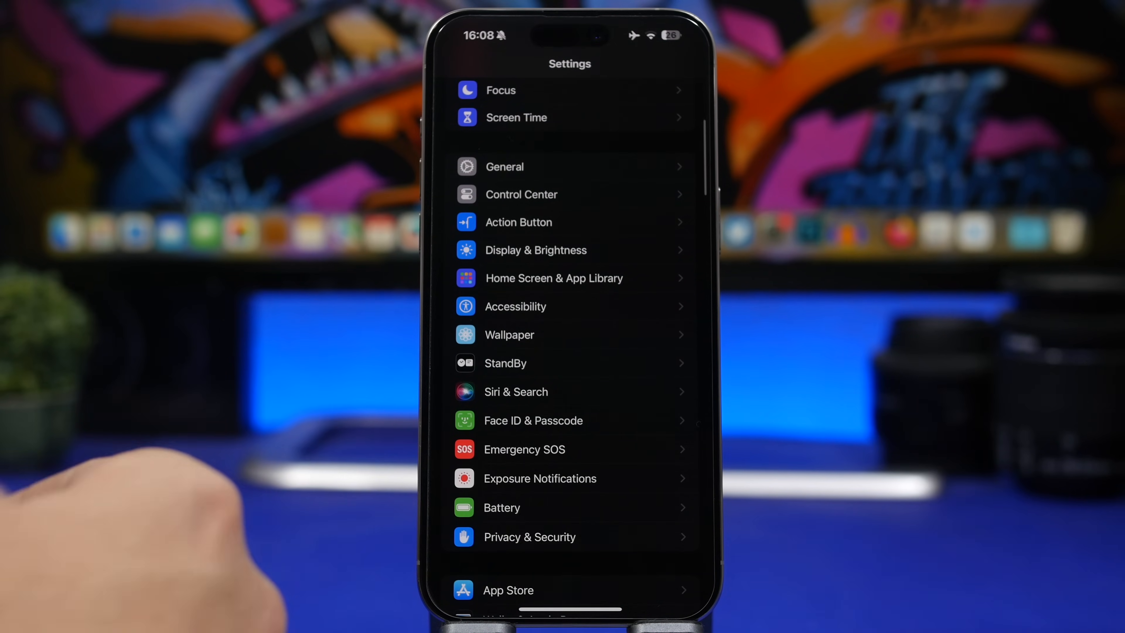
pyautogui.click(508, 590)
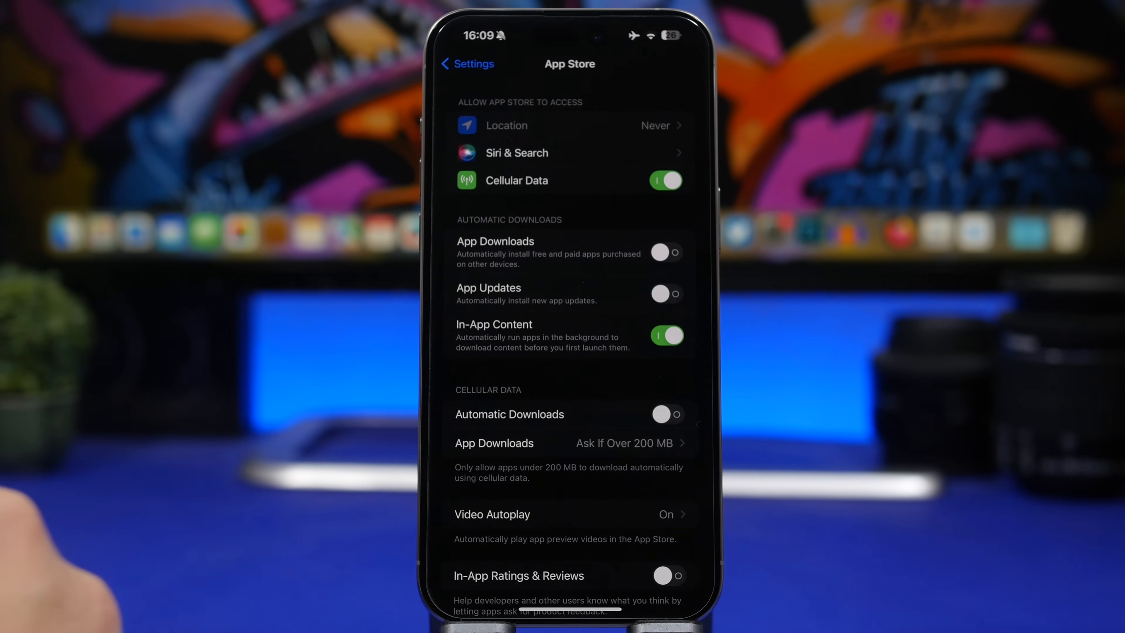
pyautogui.click(465, 64)
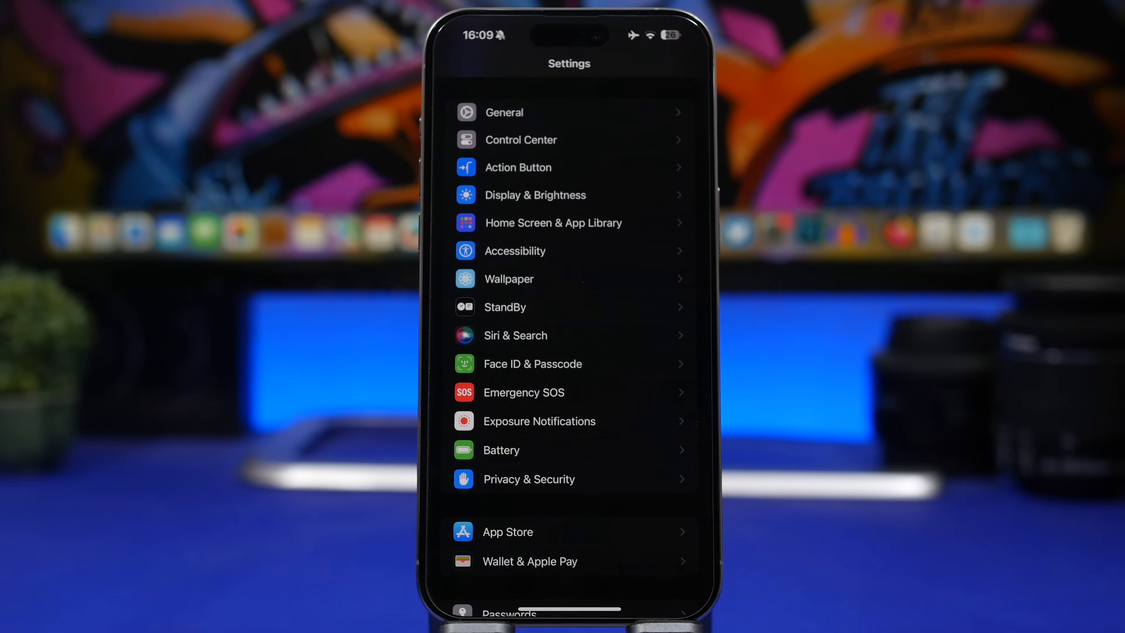
pyautogui.click(501, 450)
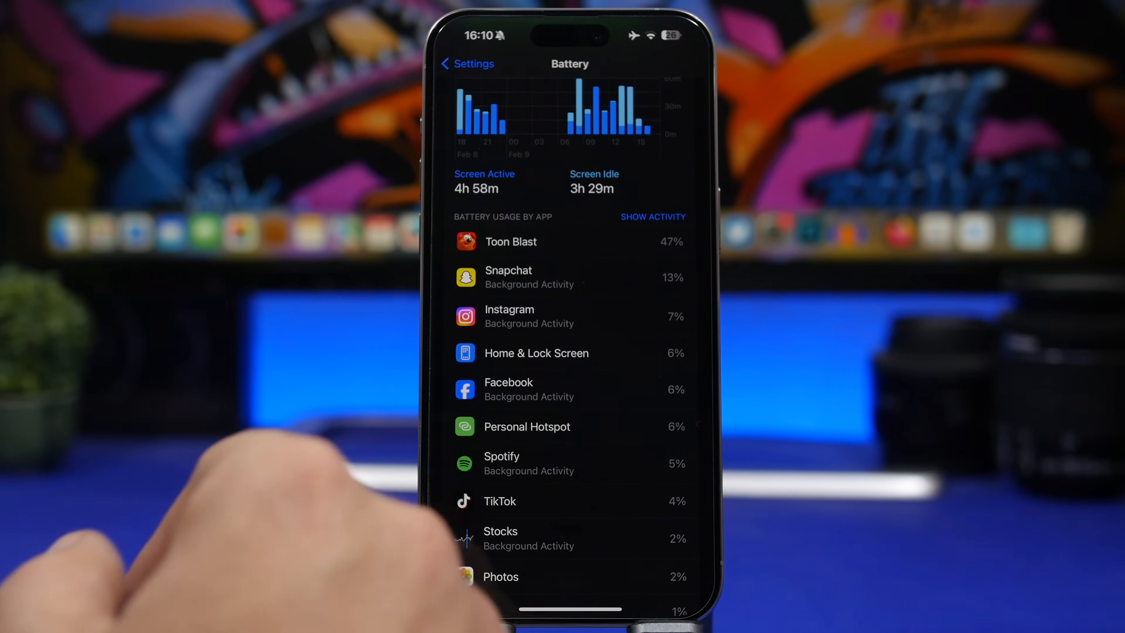
pyautogui.click(466, 63)
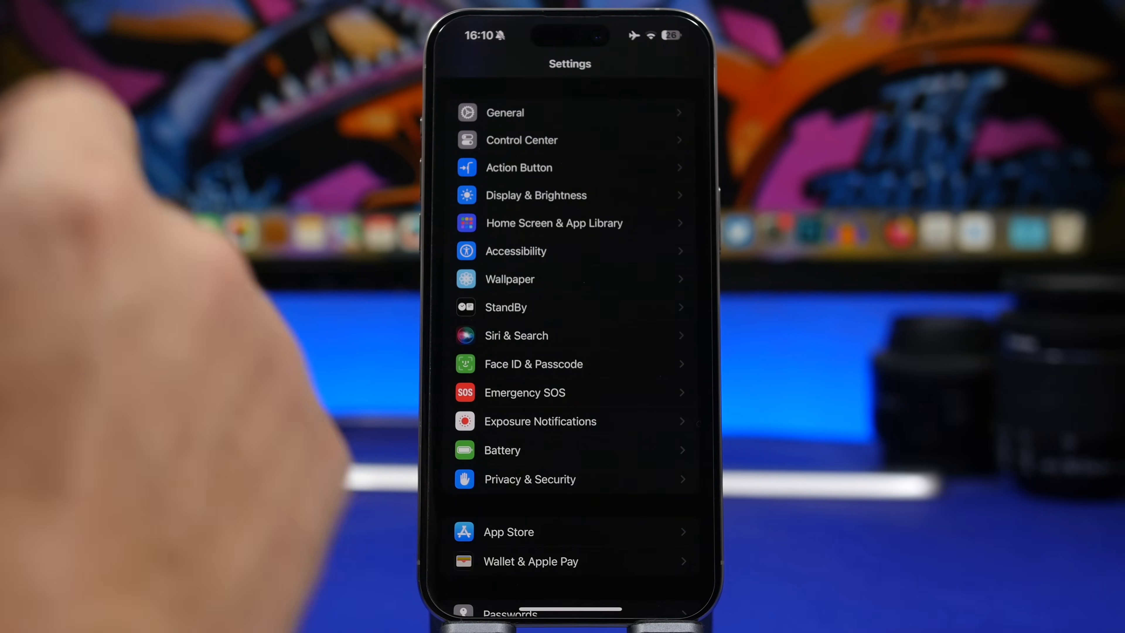
# - Reach Automatic Updates via General > Software Update to check iOS update toggles are on
pyautogui.click(504, 112)
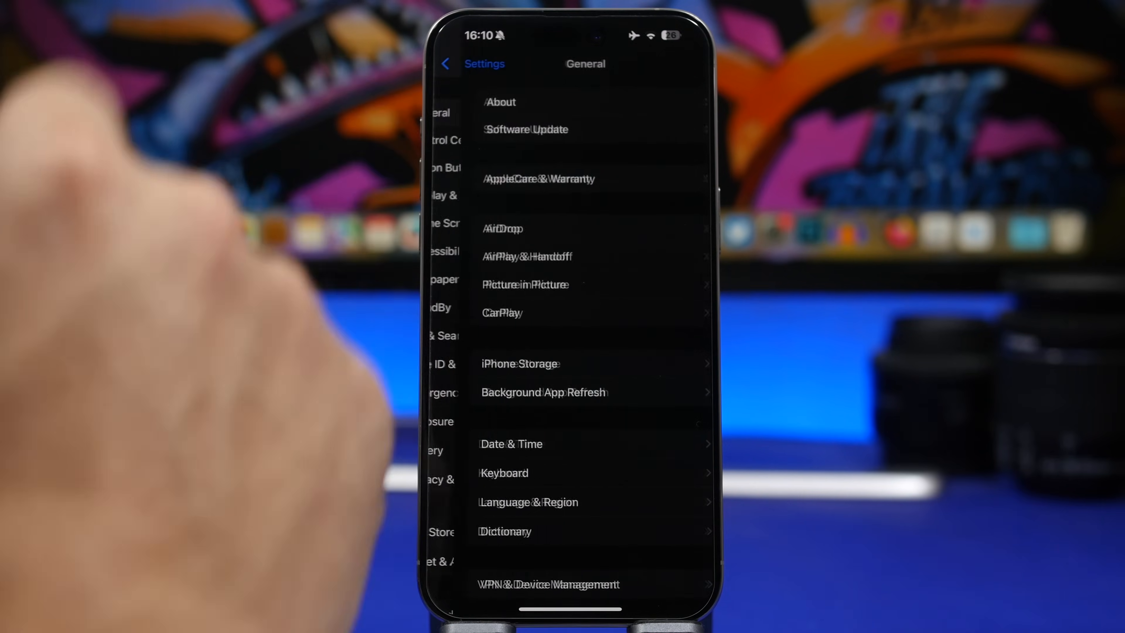
pyautogui.click(526, 130)
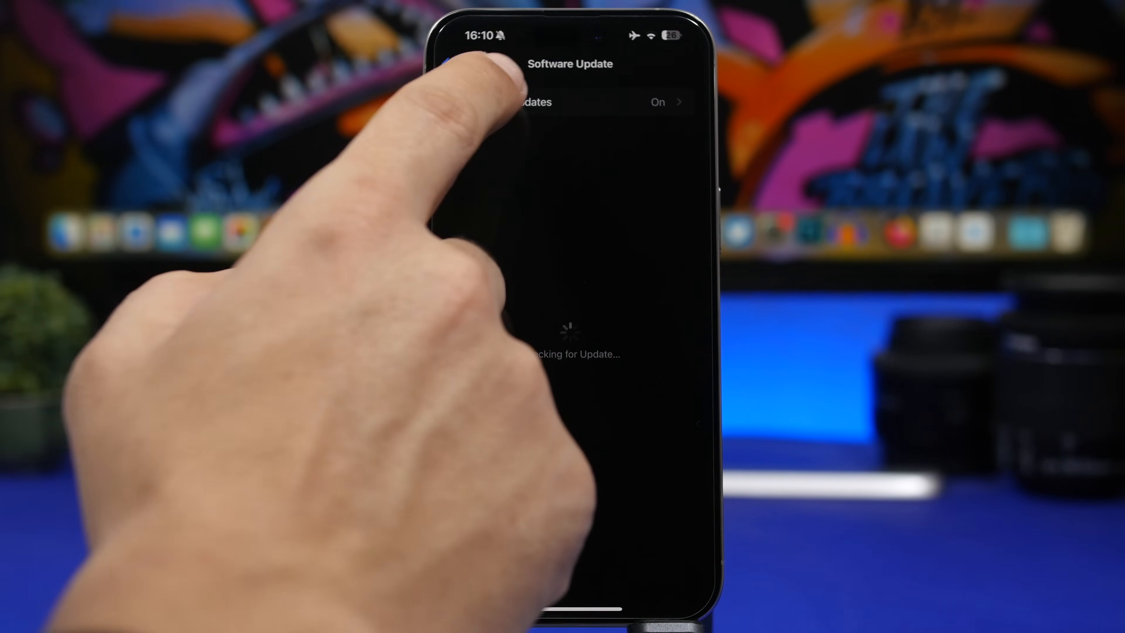
pyautogui.click(566, 102)
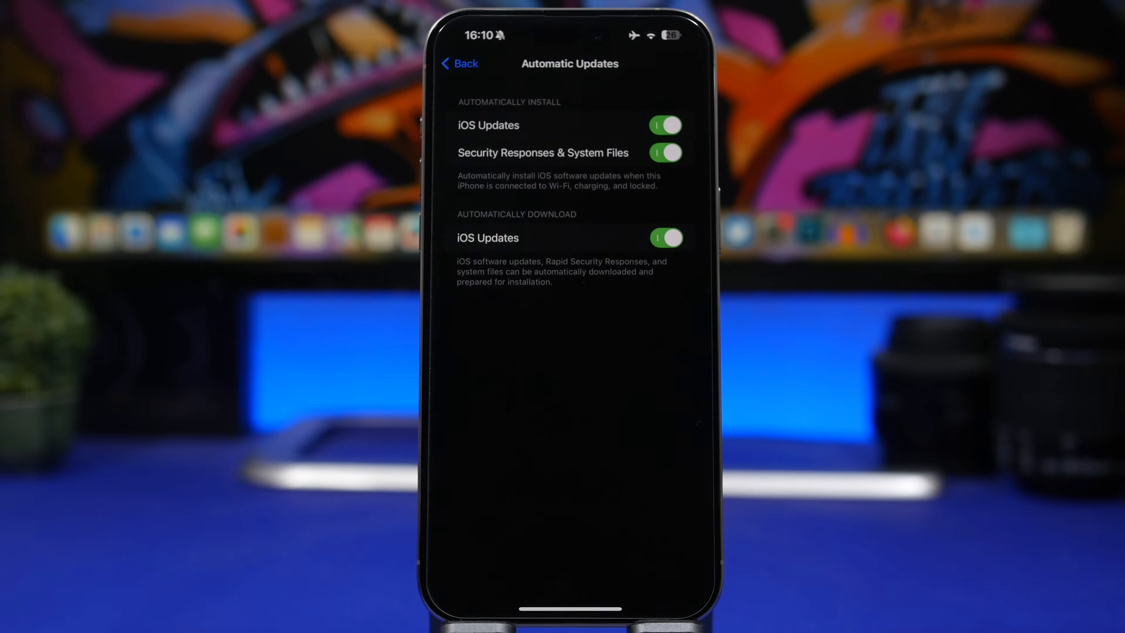